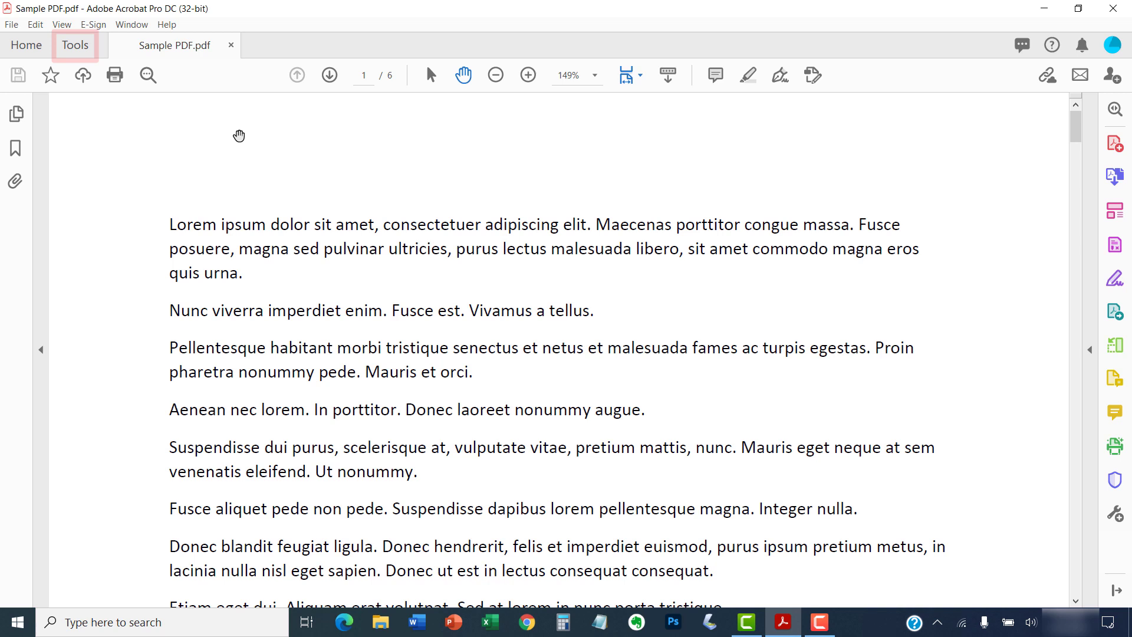
- Show Sample PDF's six pages as thumbnails in the Organize Pages tool
{"action": "left_click", "coordinate": [74, 44]}
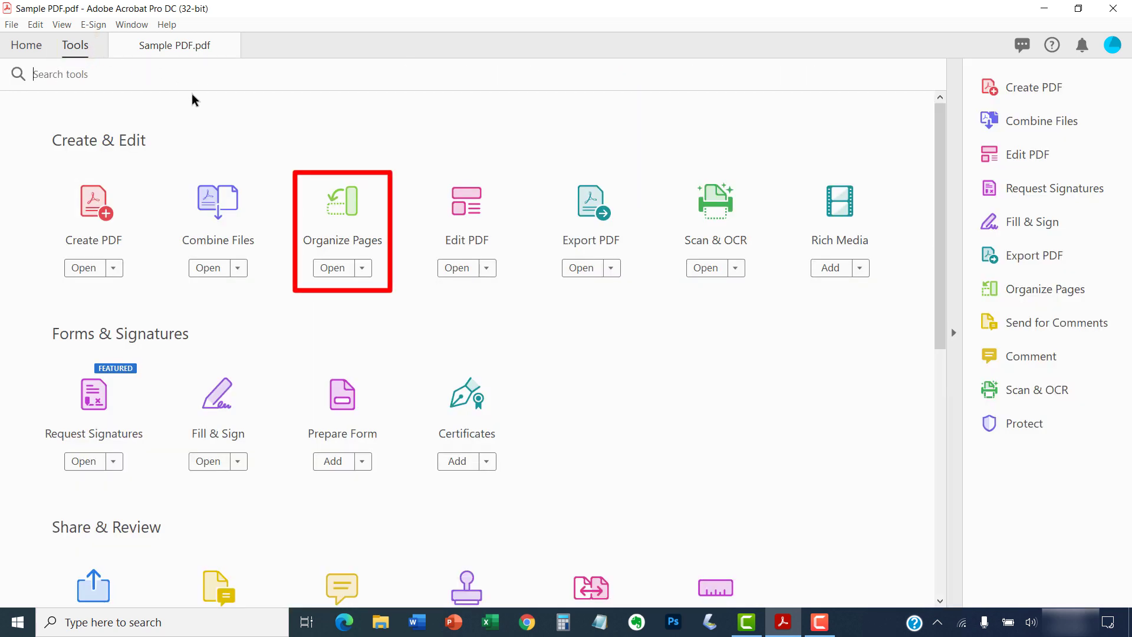
{"action": "mouse_move", "coordinate": [349, 209]}
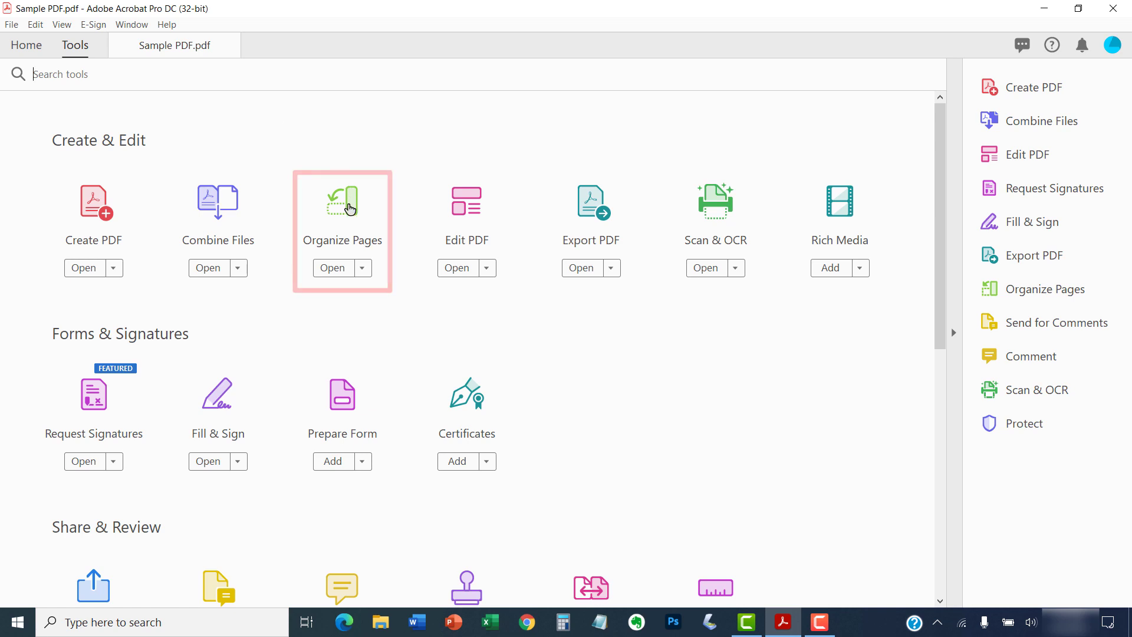
{"action": "left_click", "coordinate": [333, 268]}
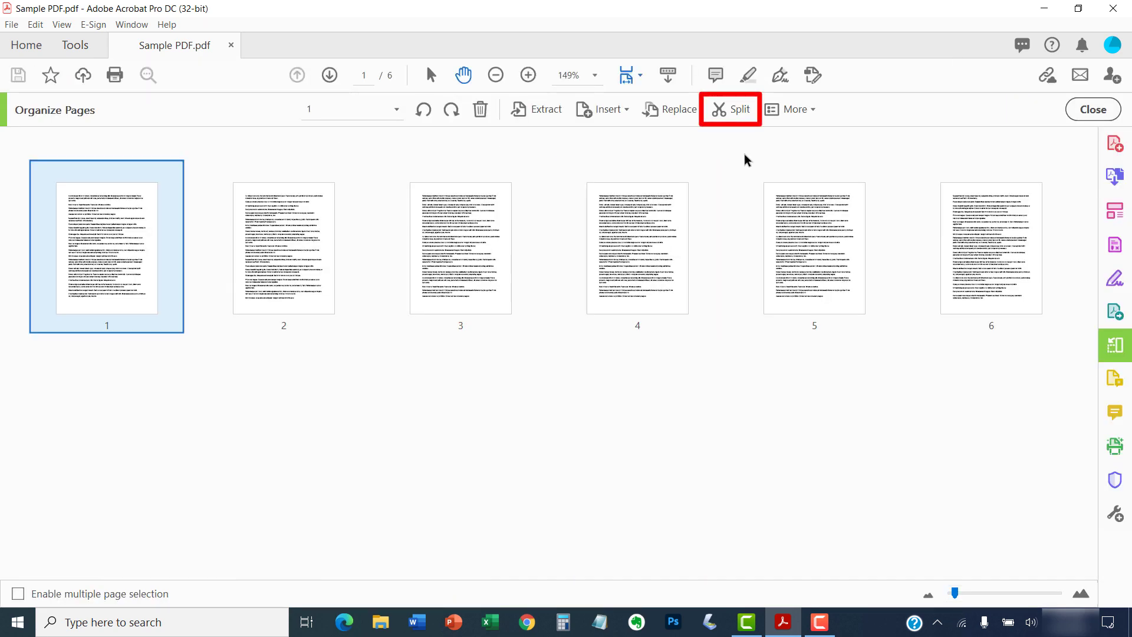
- Start a split set to Number of pages with 3 pages per file
{"action": "left_click", "coordinate": [729, 109]}
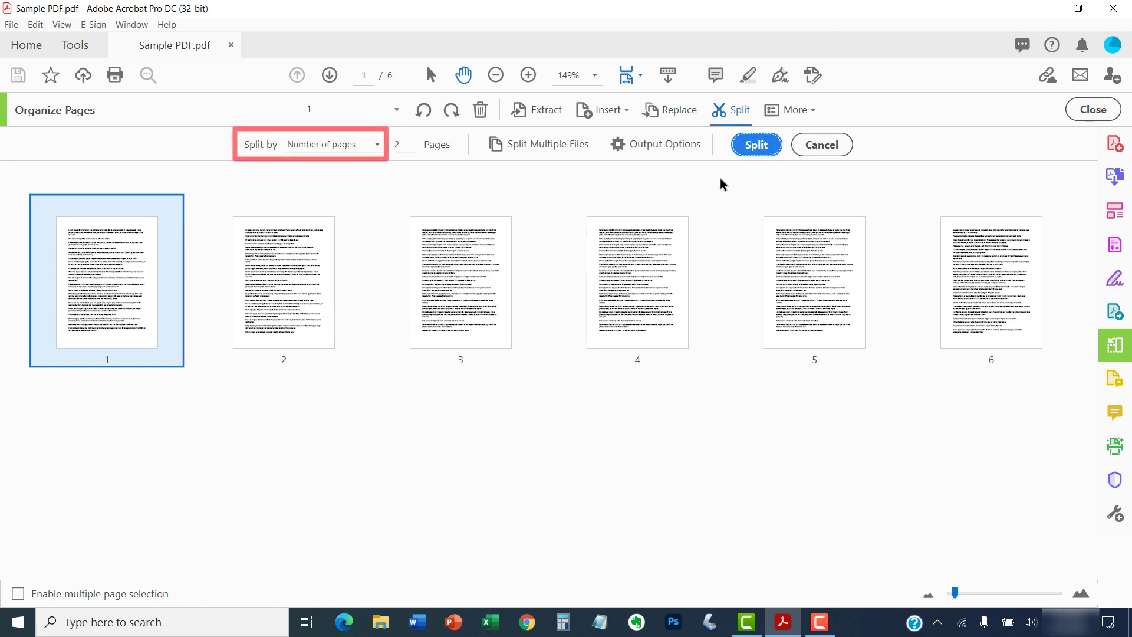
{"action": "mouse_move", "coordinate": [354, 170]}
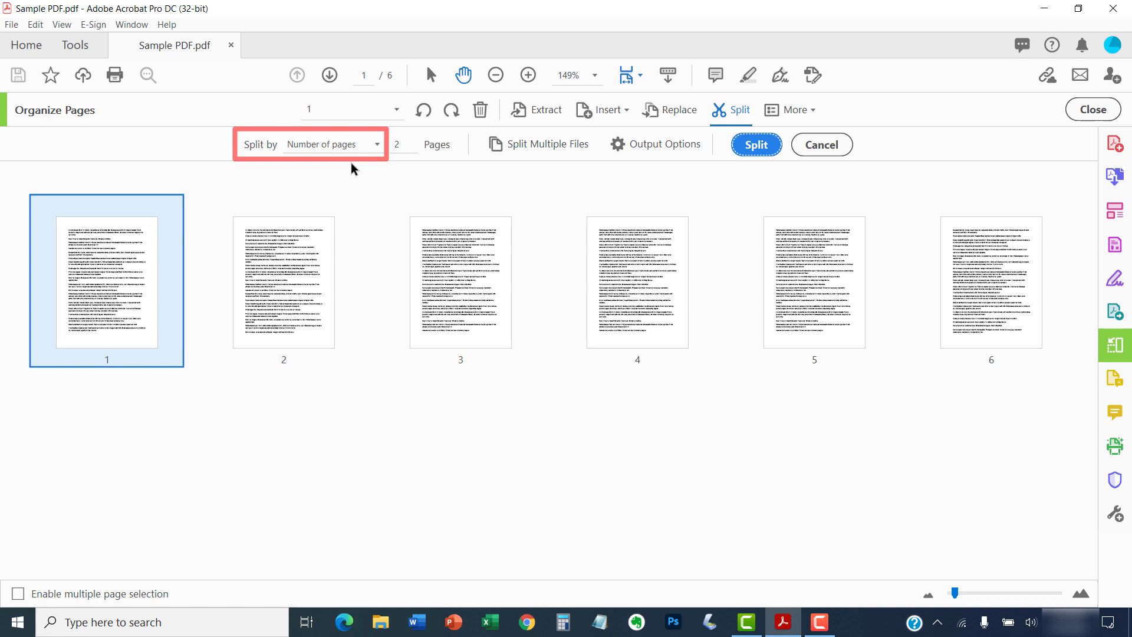
{"action": "left_click", "coordinate": [375, 144]}
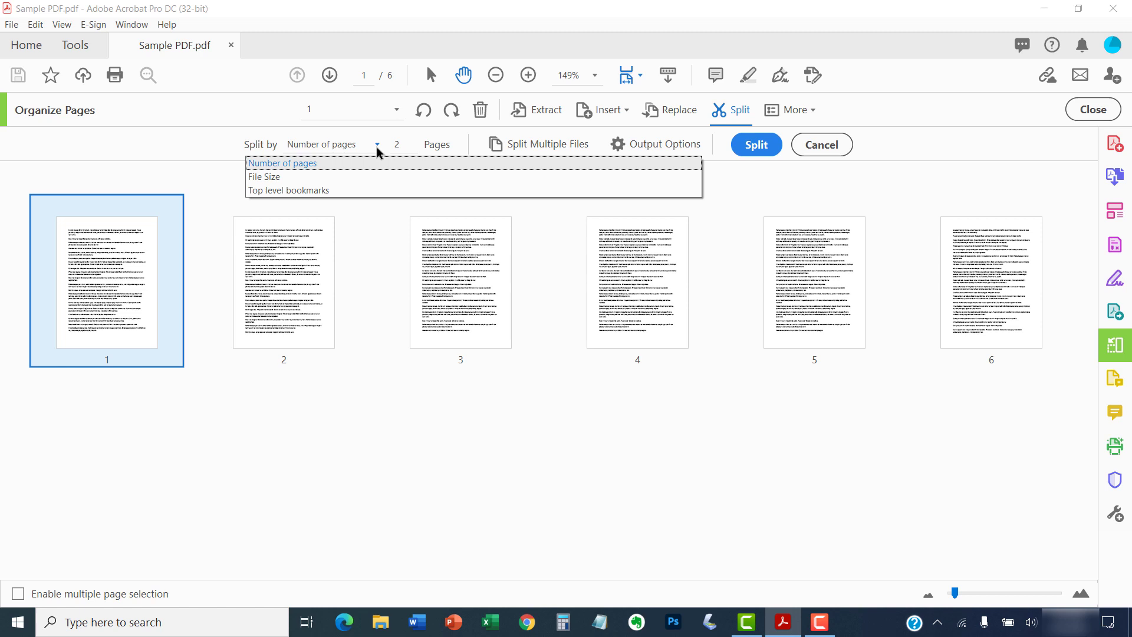
{"action": "left_click", "coordinate": [282, 163]}
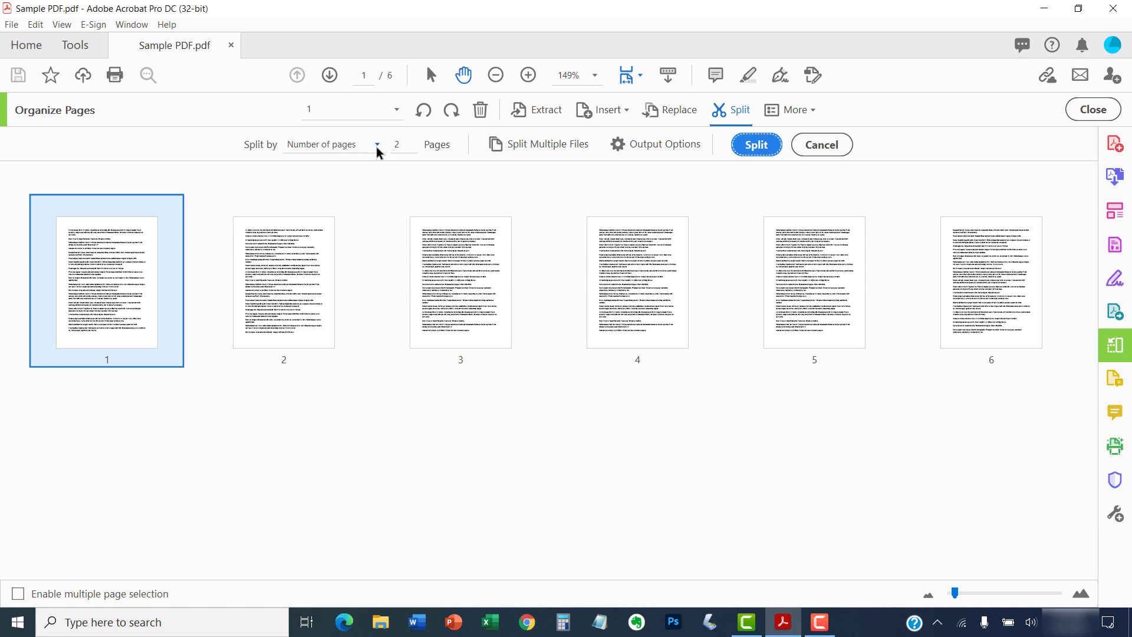
{"action": "mouse_move", "coordinate": [406, 179]}
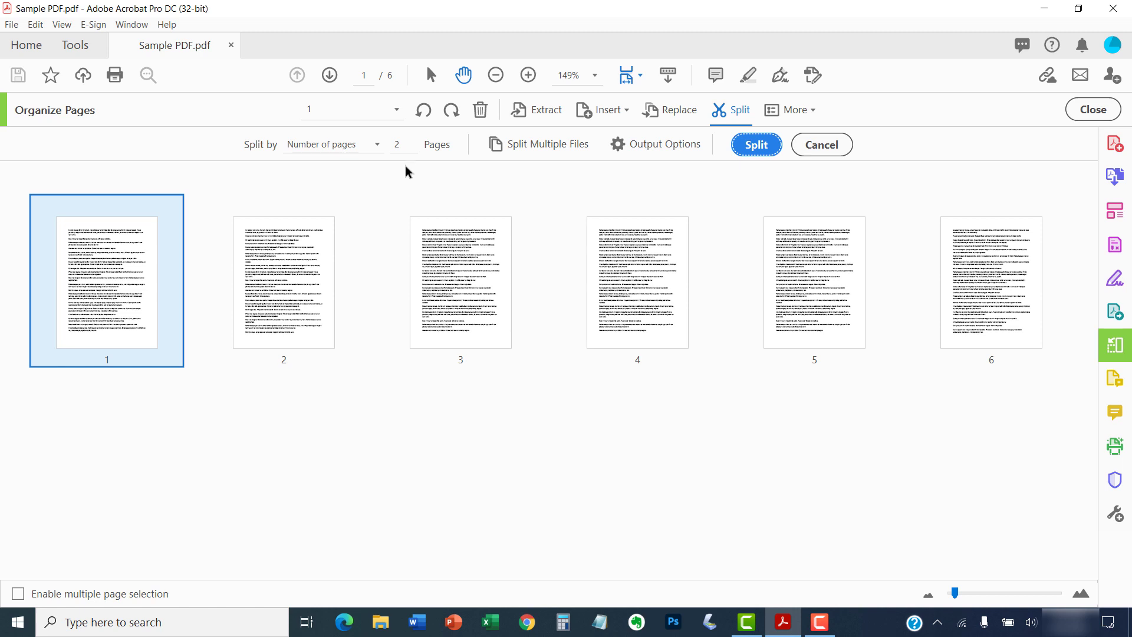
{"action": "left_click", "coordinate": [401, 144]}
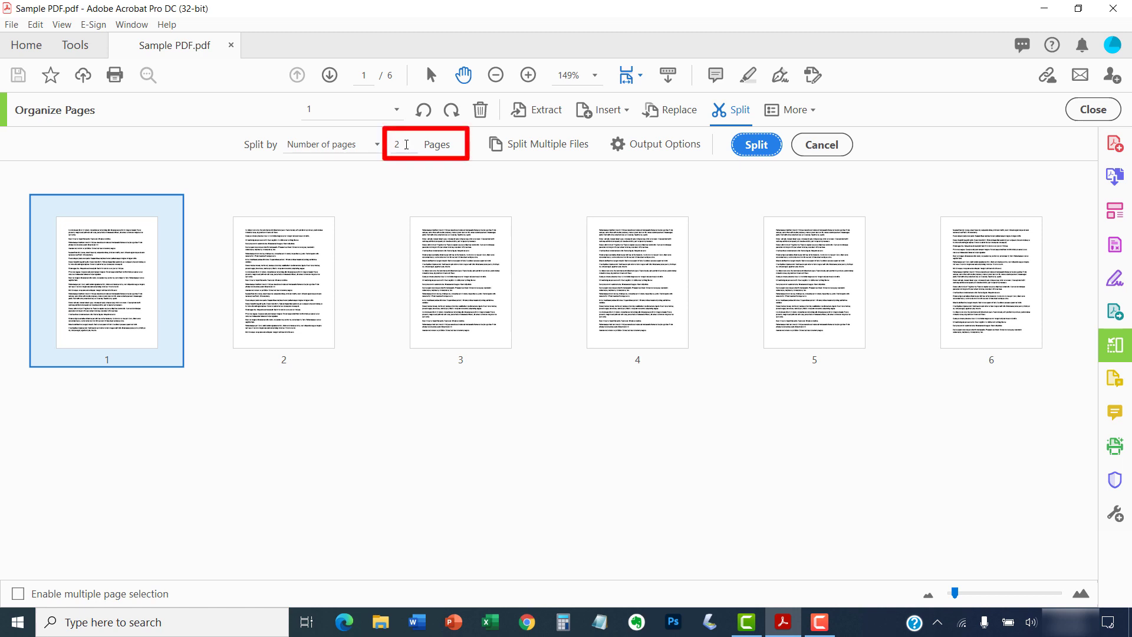
{"action": "type", "text": "3"}
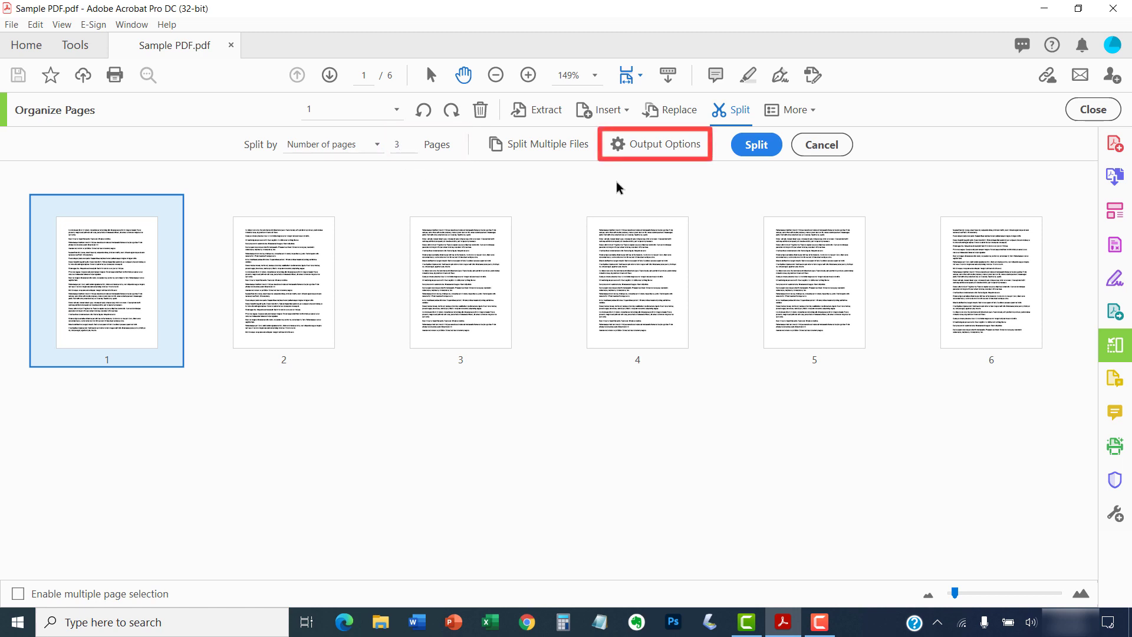
- In Output Options, target the split files to A Folder on My Computer
{"action": "left_click", "coordinate": [656, 144]}
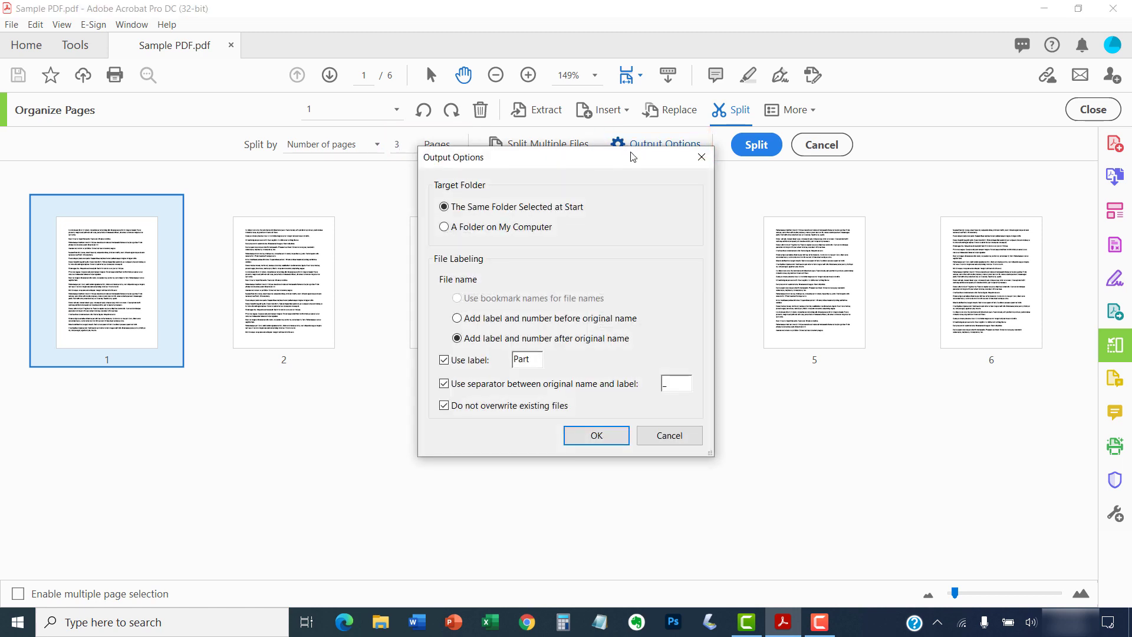
{"action": "mouse_move", "coordinate": [578, 173]}
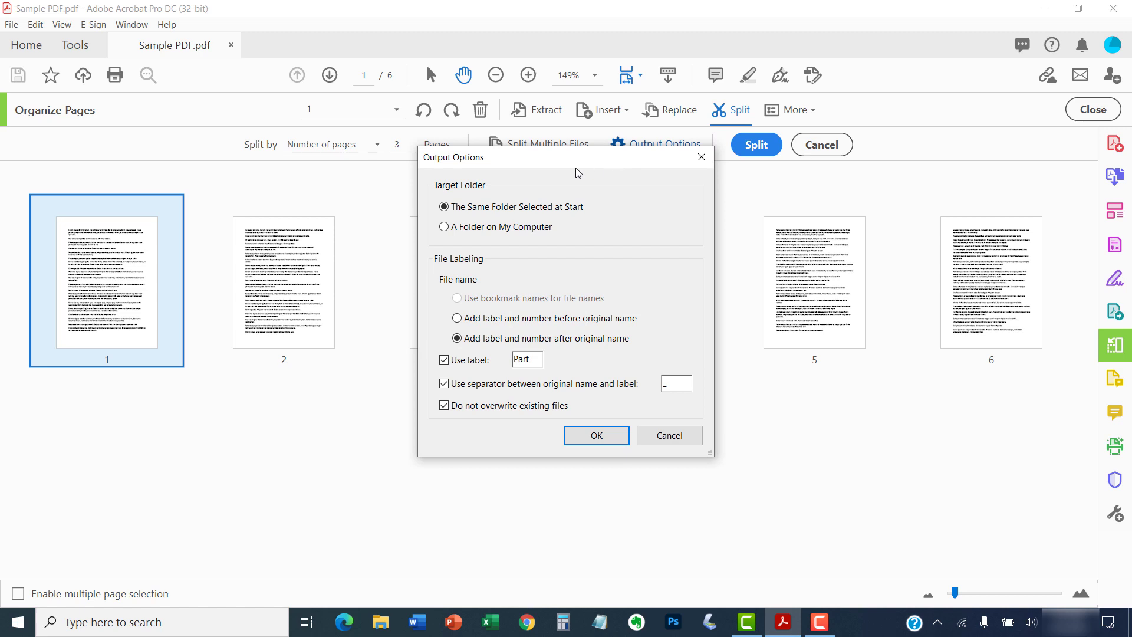
{"action": "mouse_move", "coordinate": [487, 175]}
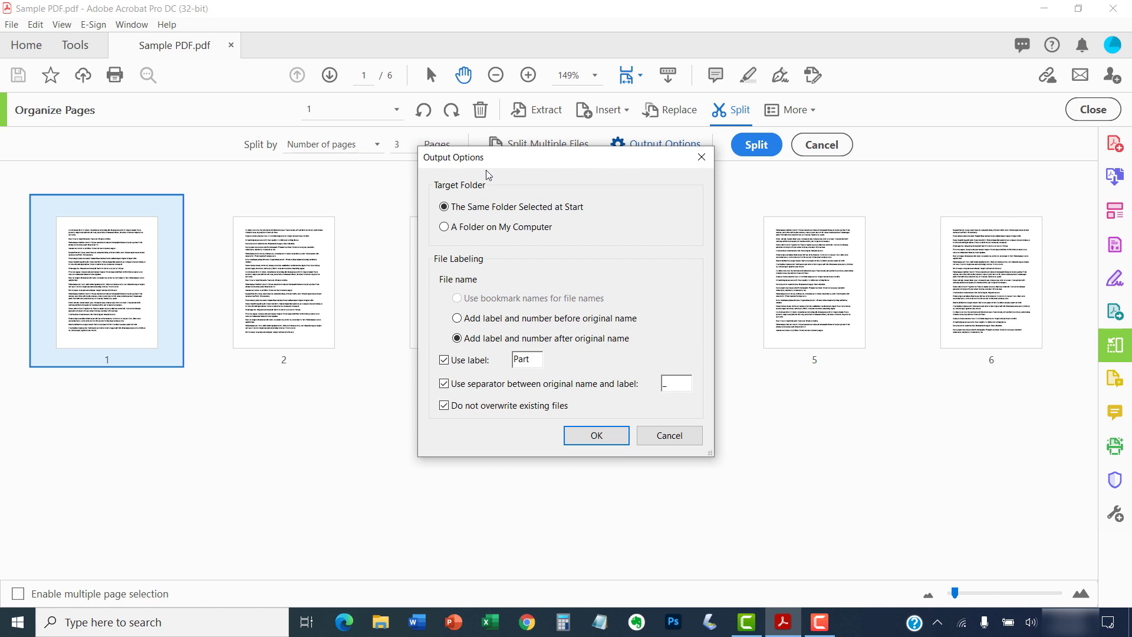
{"action": "mouse_move", "coordinate": [469, 172]}
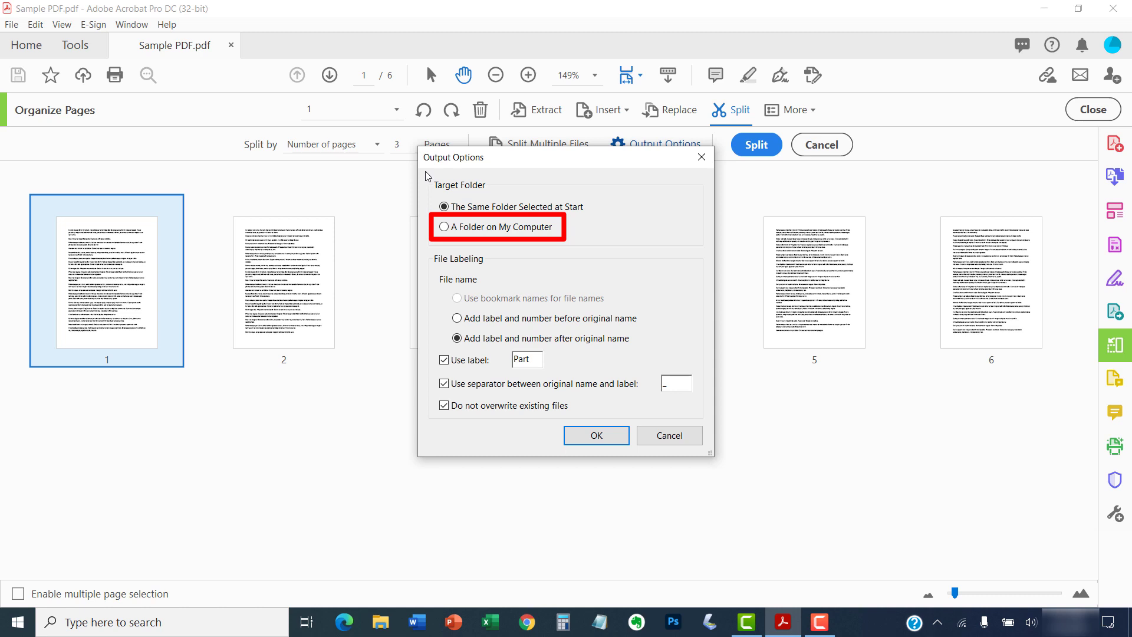
{"action": "mouse_move", "coordinate": [445, 227]}
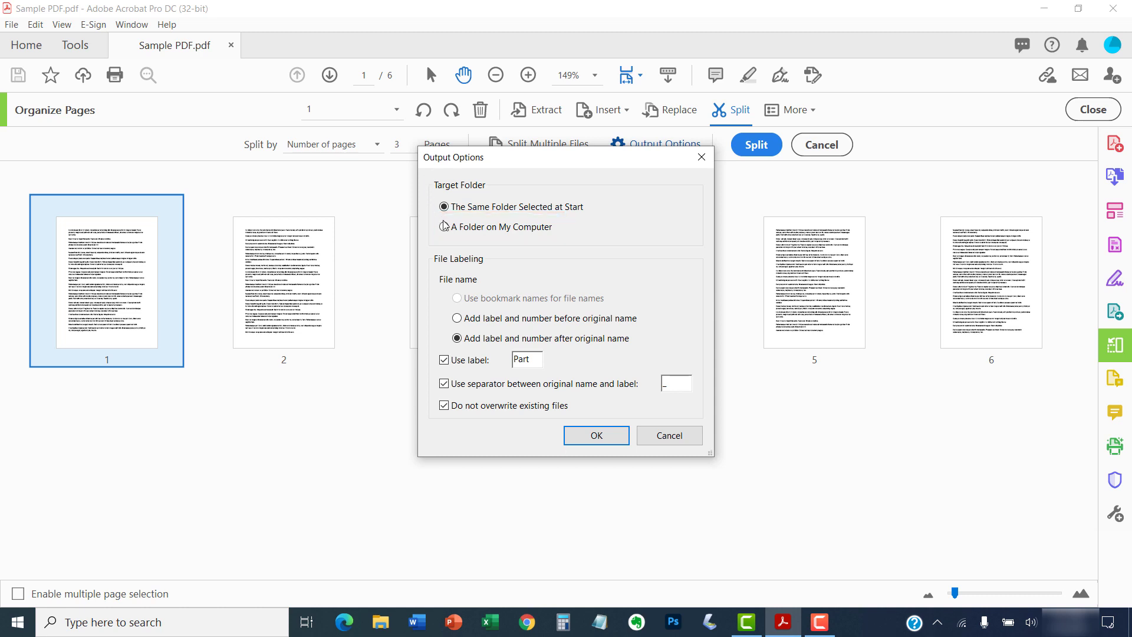
{"action": "left_click", "coordinate": [445, 229]}
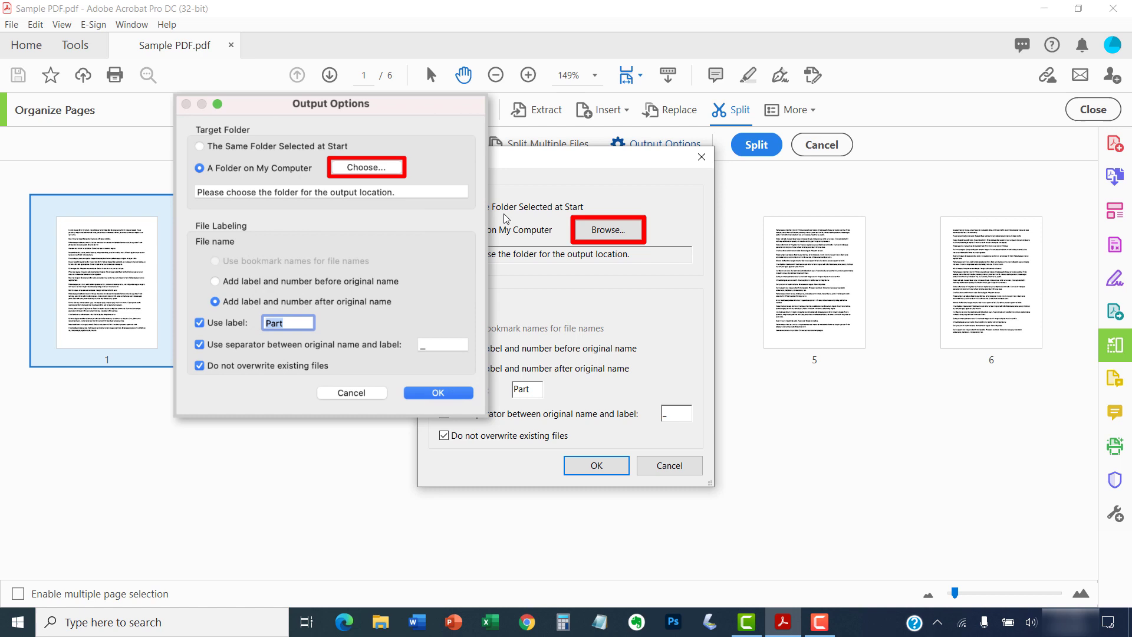
- Choose the Desktop as the output folder for the split files
{"action": "left_click", "coordinate": [352, 393]}
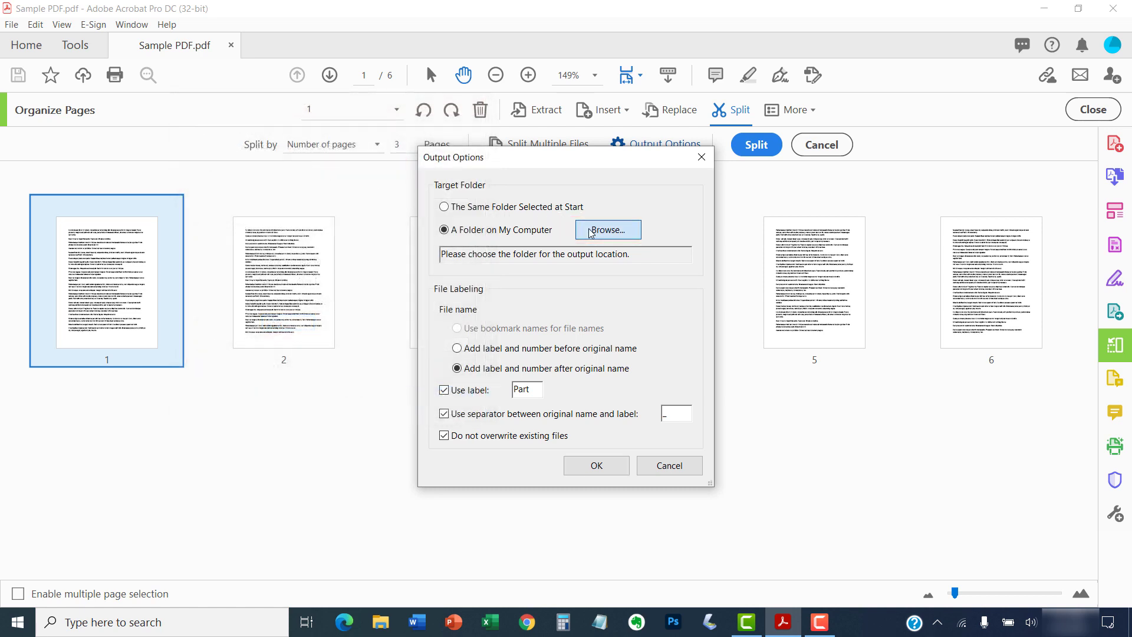
{"action": "left_click", "coordinate": [608, 230]}
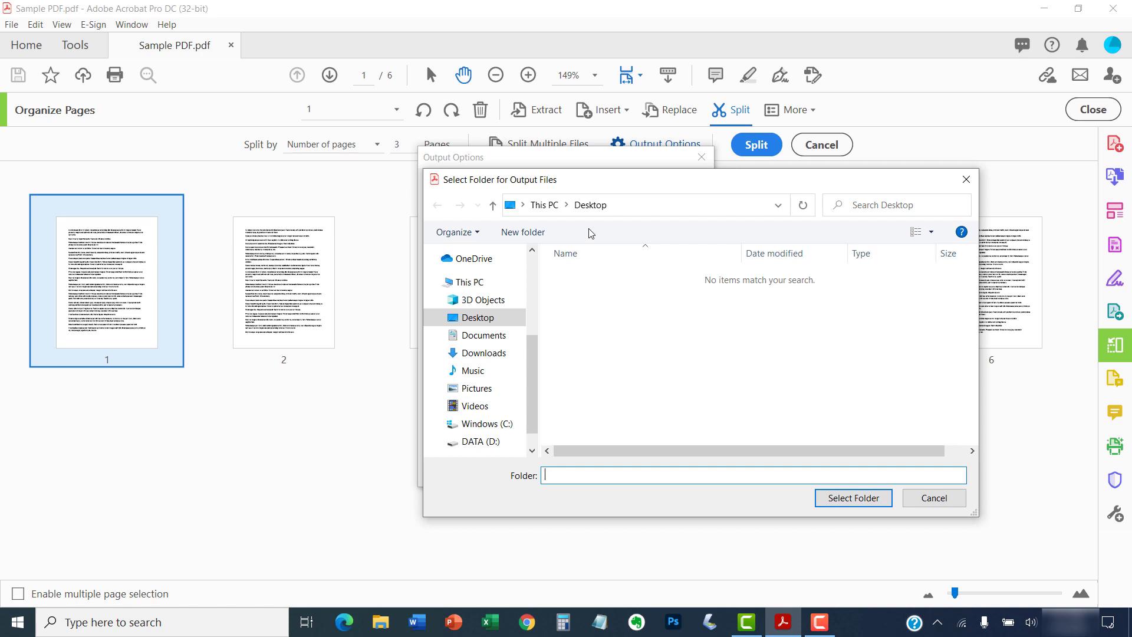
{"action": "mouse_move", "coordinate": [854, 498]}
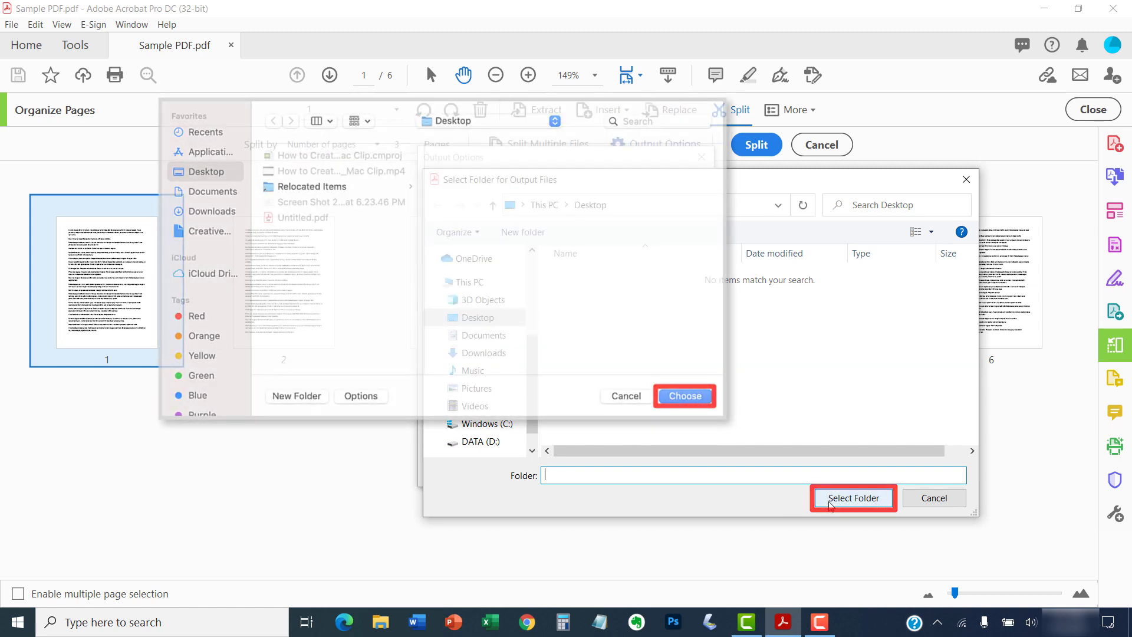
{"action": "left_click", "coordinate": [852, 497]}
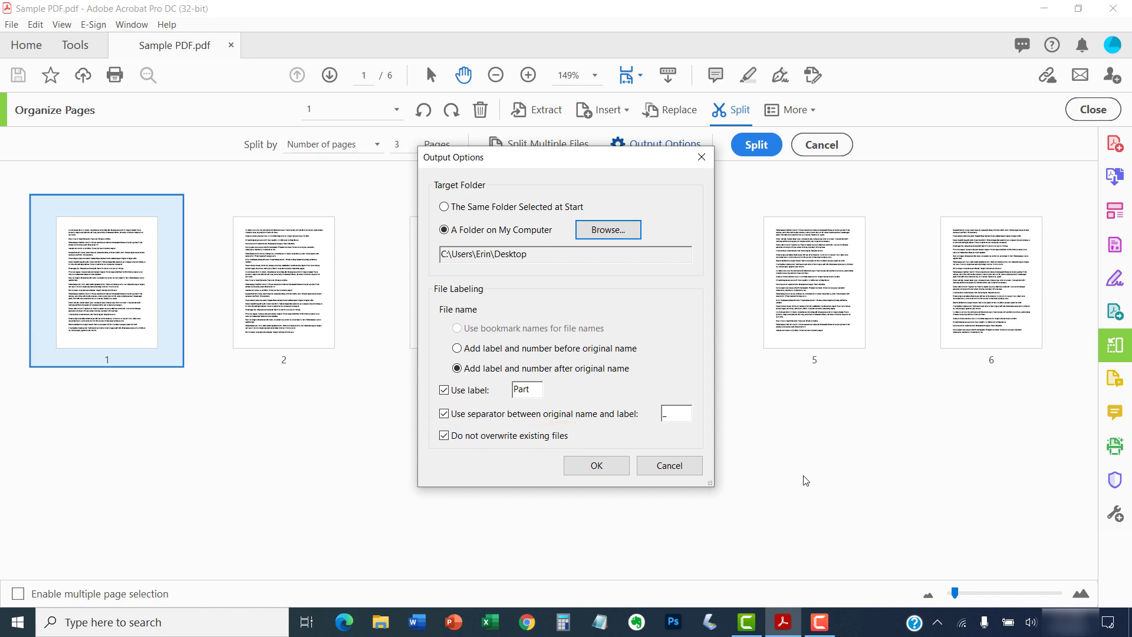
{"action": "mouse_move", "coordinate": [594, 465]}
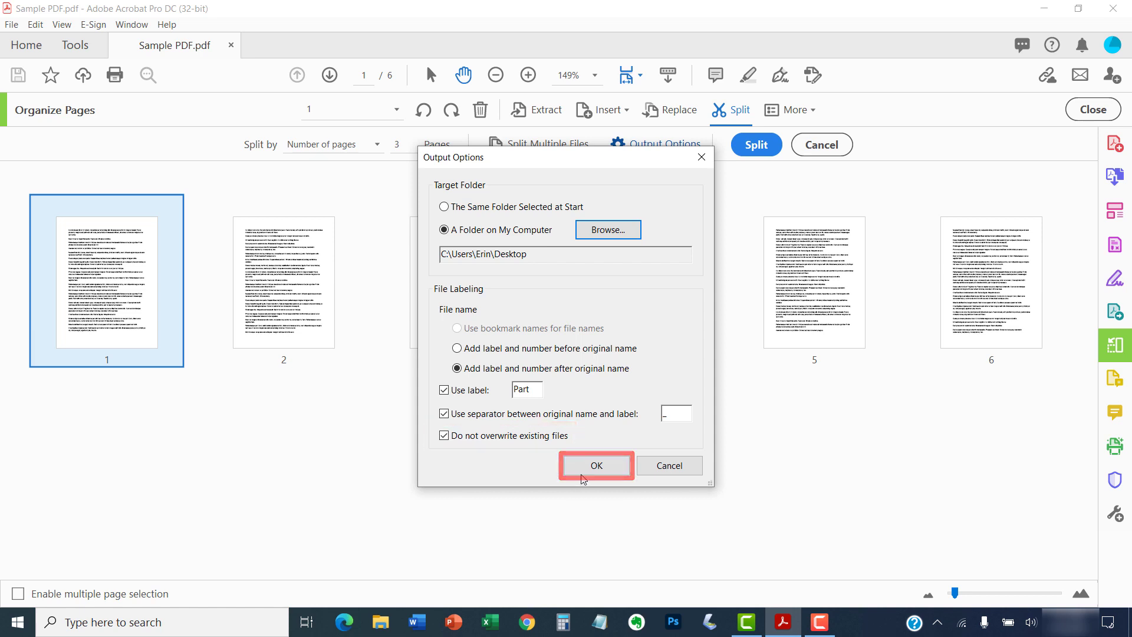
- Confirm the output settings and split Sample PDF into two documents
{"action": "left_click", "coordinate": [595, 465]}
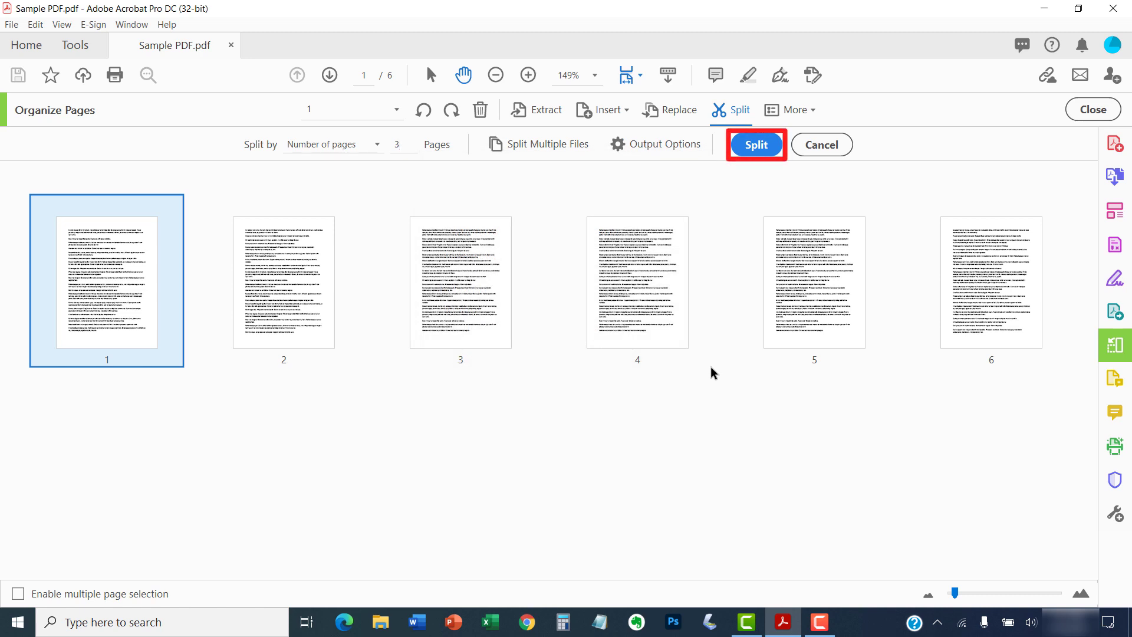
{"action": "left_click", "coordinate": [756, 144]}
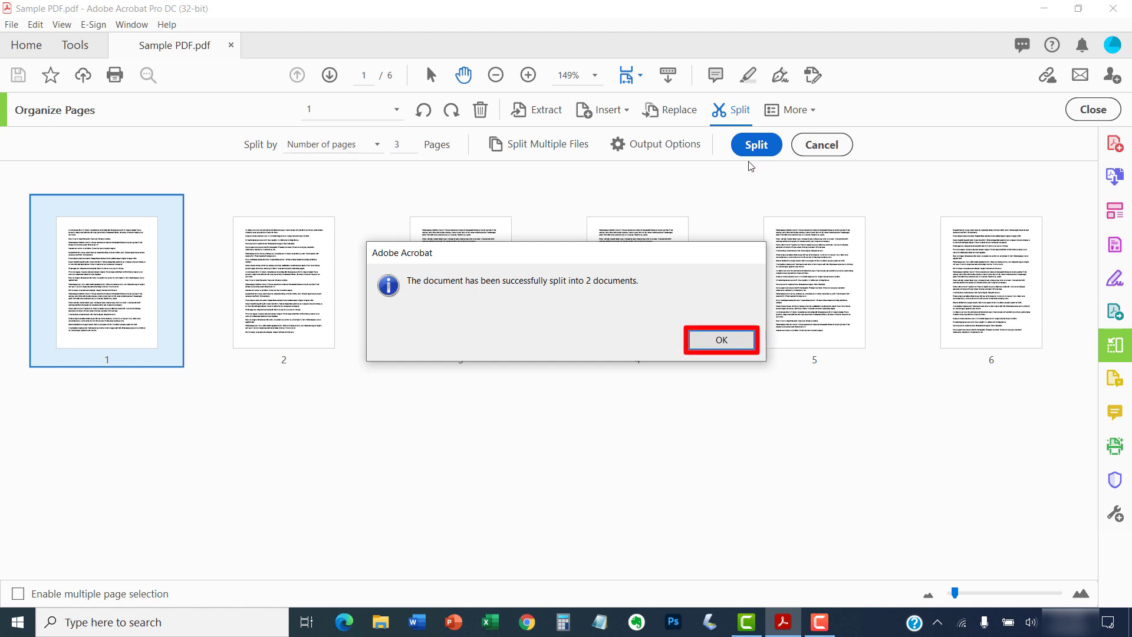
{"action": "mouse_move", "coordinate": [734, 204]}
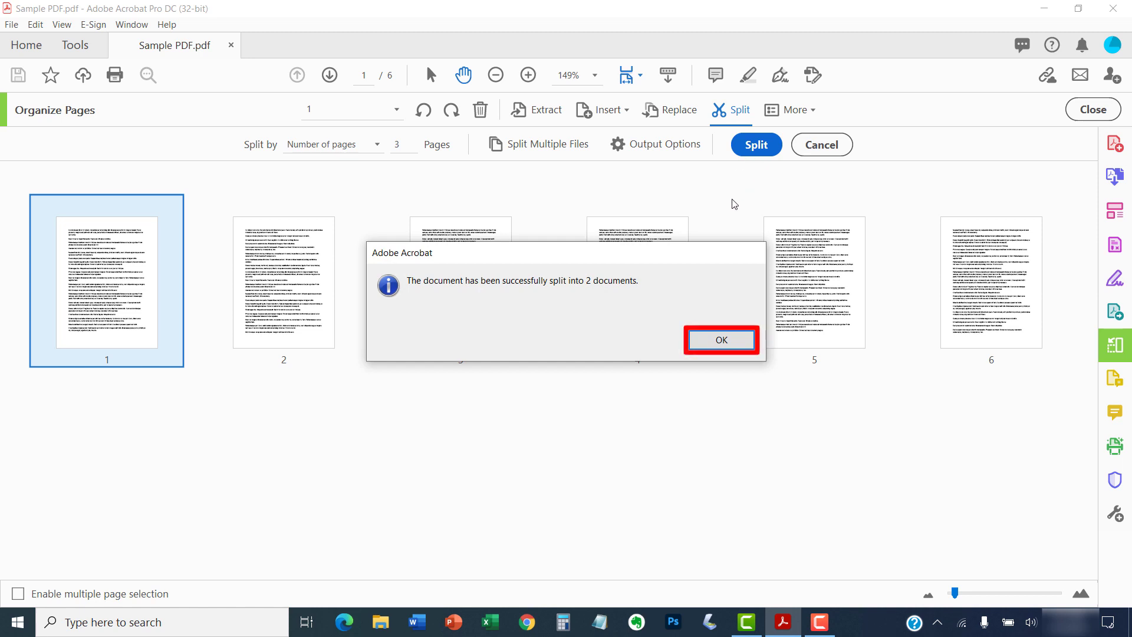
{"action": "mouse_move", "coordinate": [715, 298]}
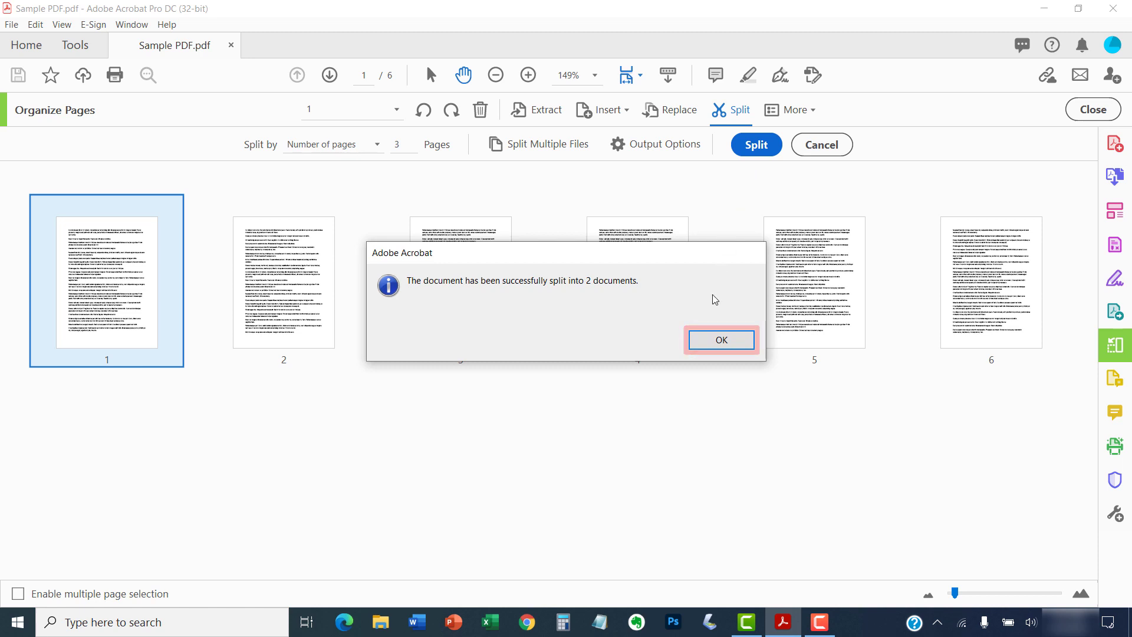
- Dismiss the 'successfully split into 2 documents' message
{"action": "left_click", "coordinate": [719, 340]}
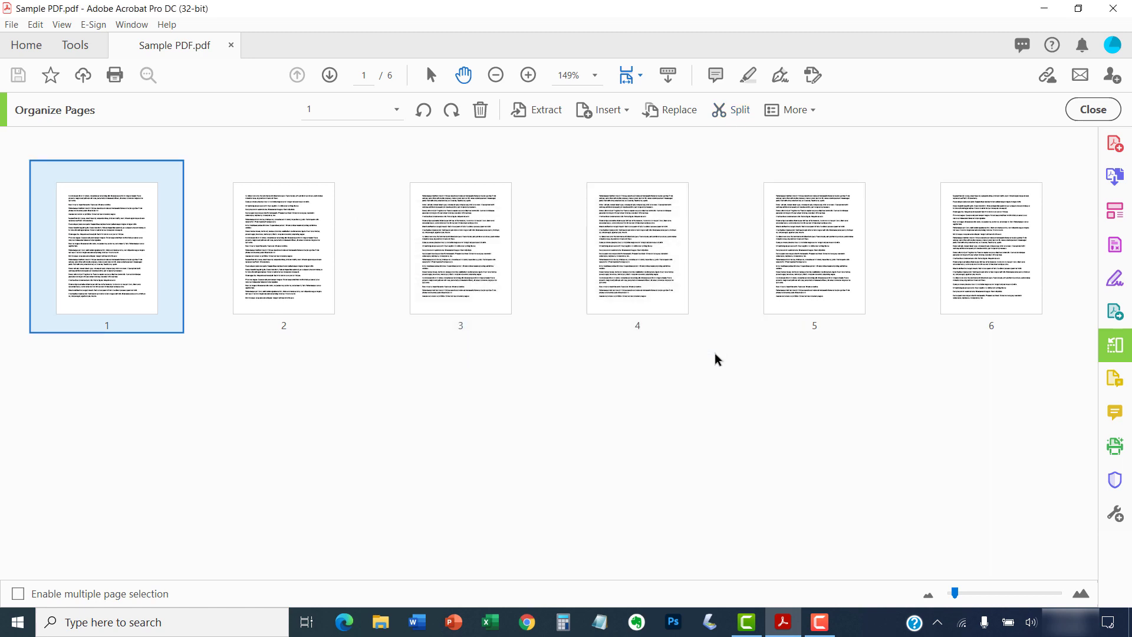
{"action": "mouse_move", "coordinate": [708, 384]}
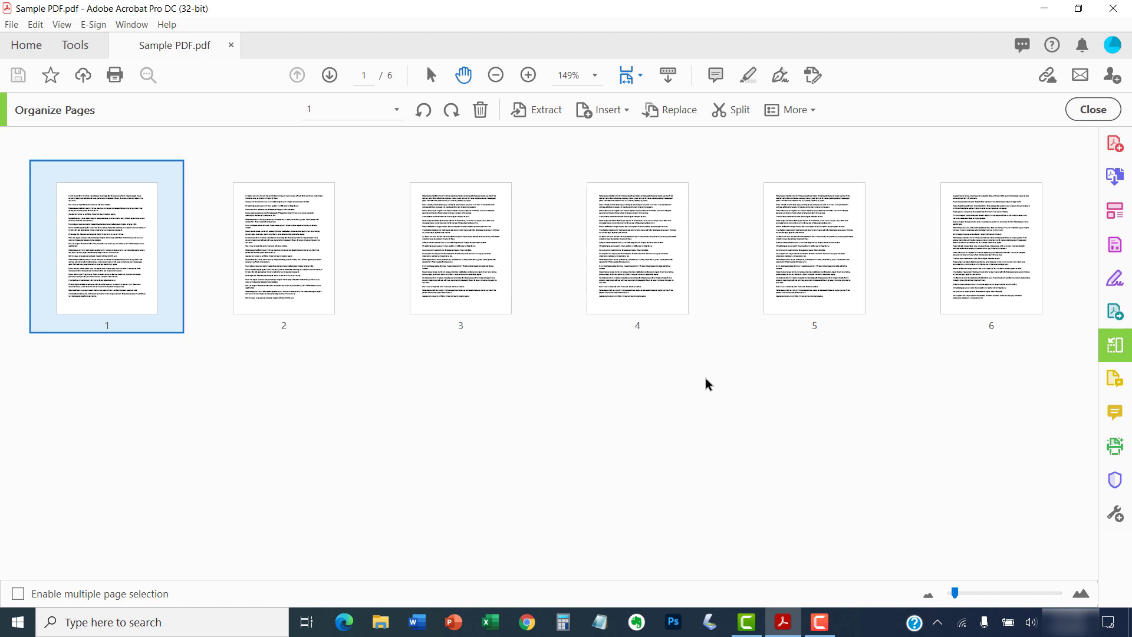
{"action": "mouse_move", "coordinate": [711, 391]}
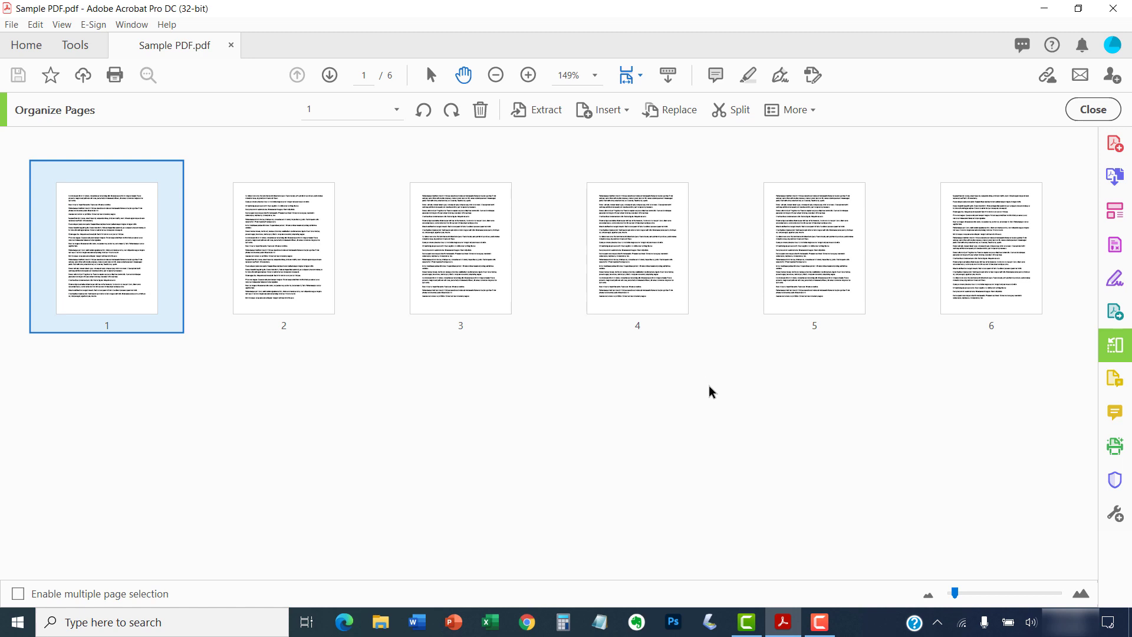